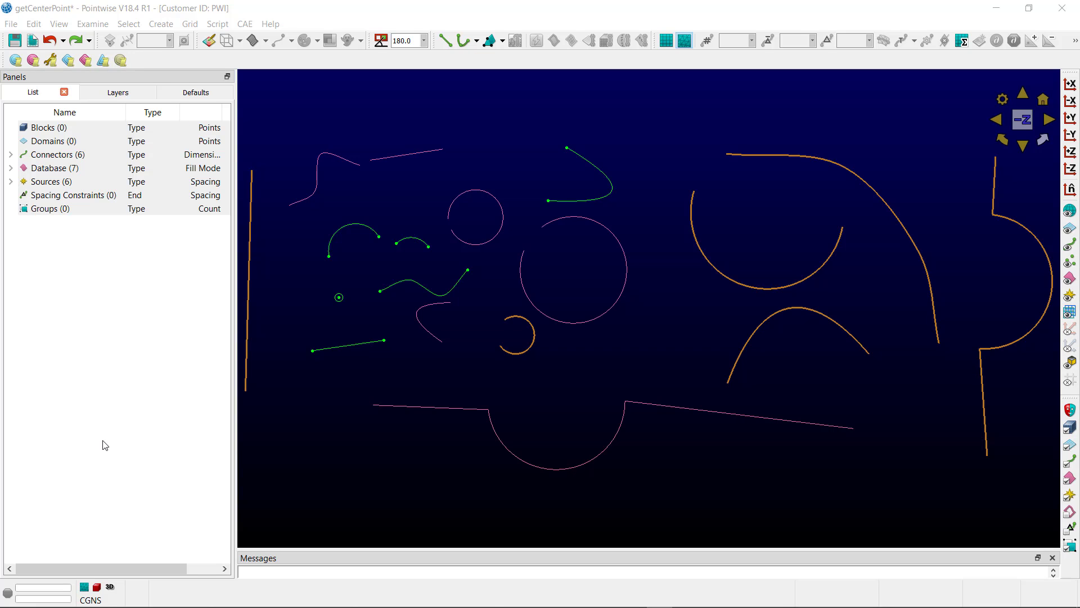
mouse_move(116, 440)
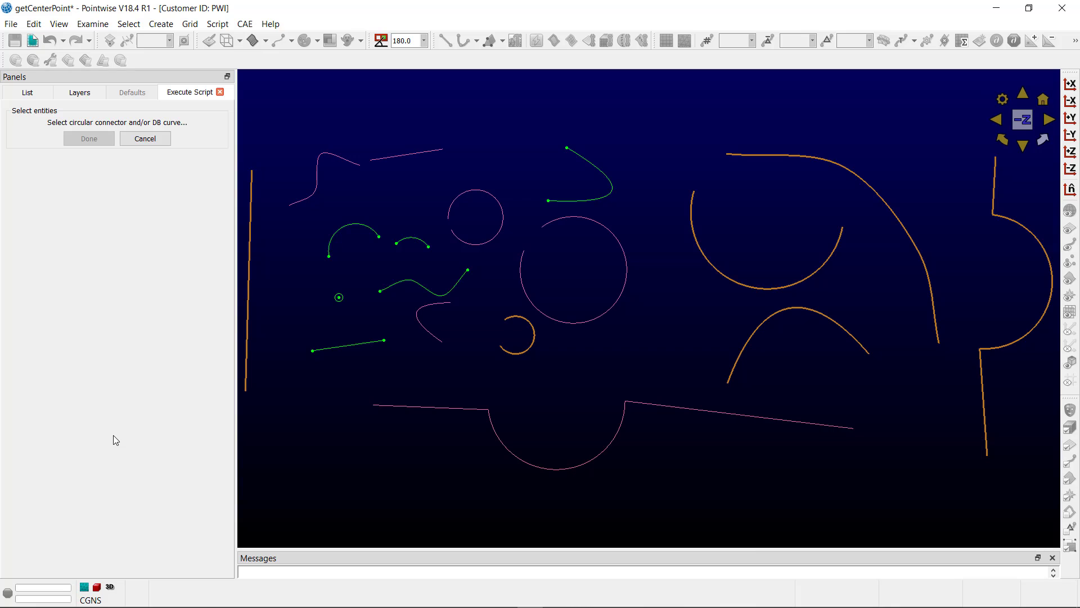
mouse_move(155, 416)
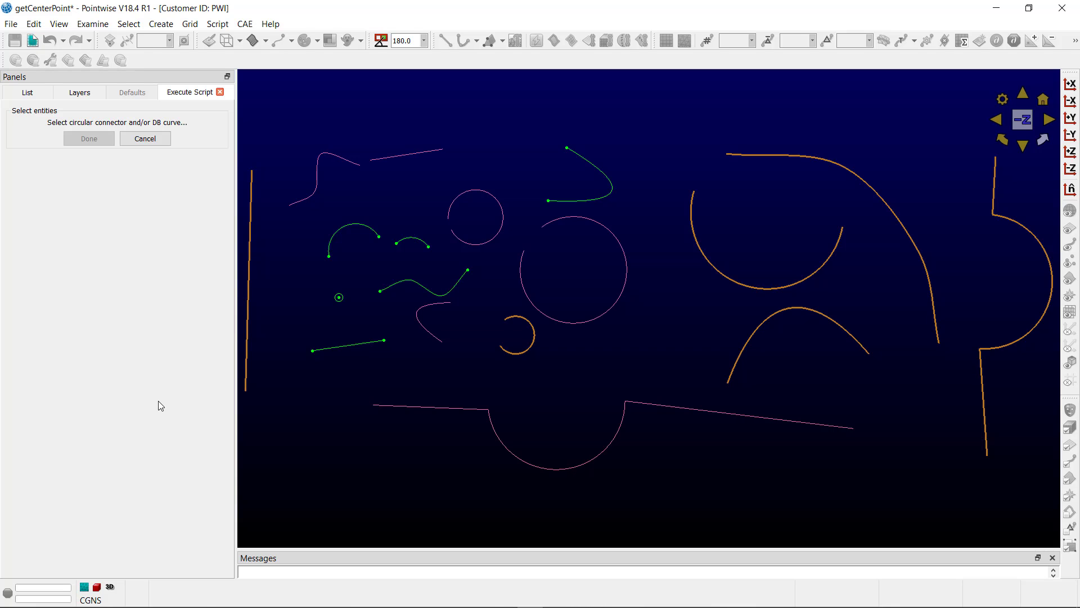
mouse_move(344, 158)
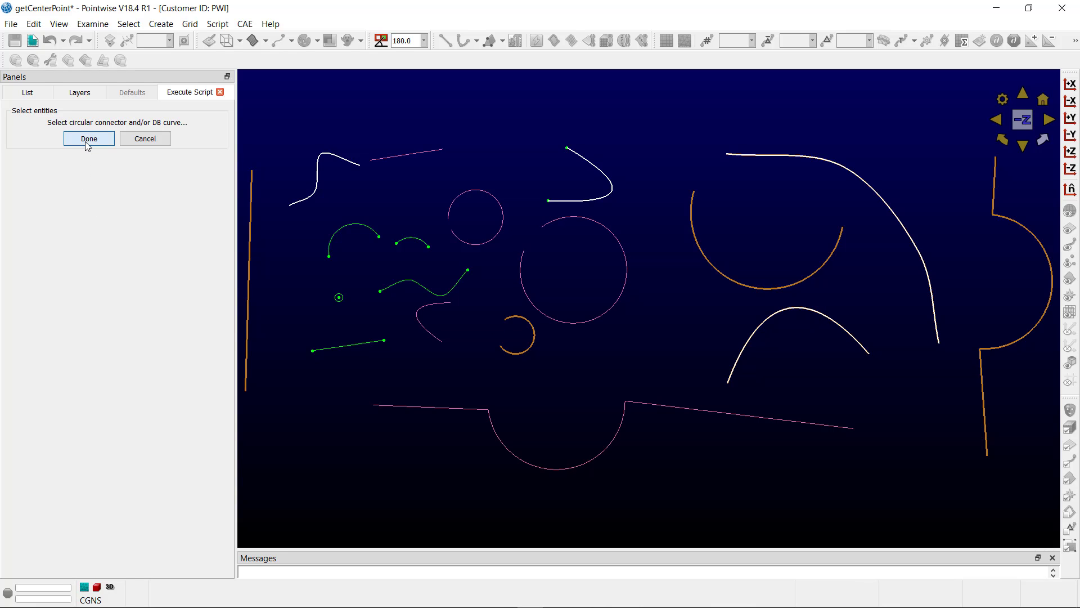
Rerun GetCenterPoint on the arc connector, circle, large arc and semicircular-dip curve, creating four grouped center points
left_click(88, 139)
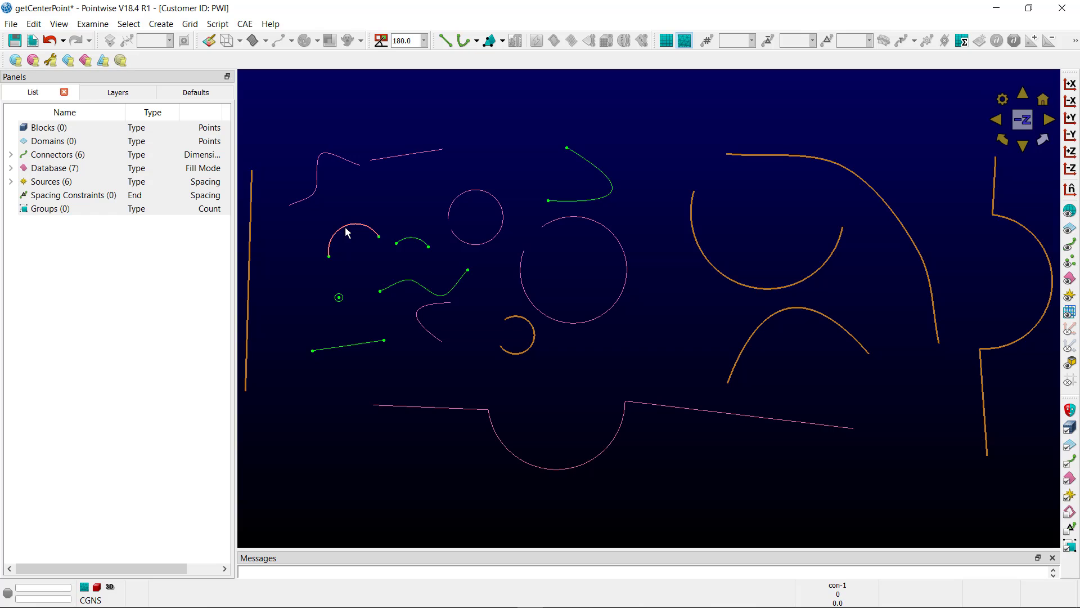
left_click(217, 23)
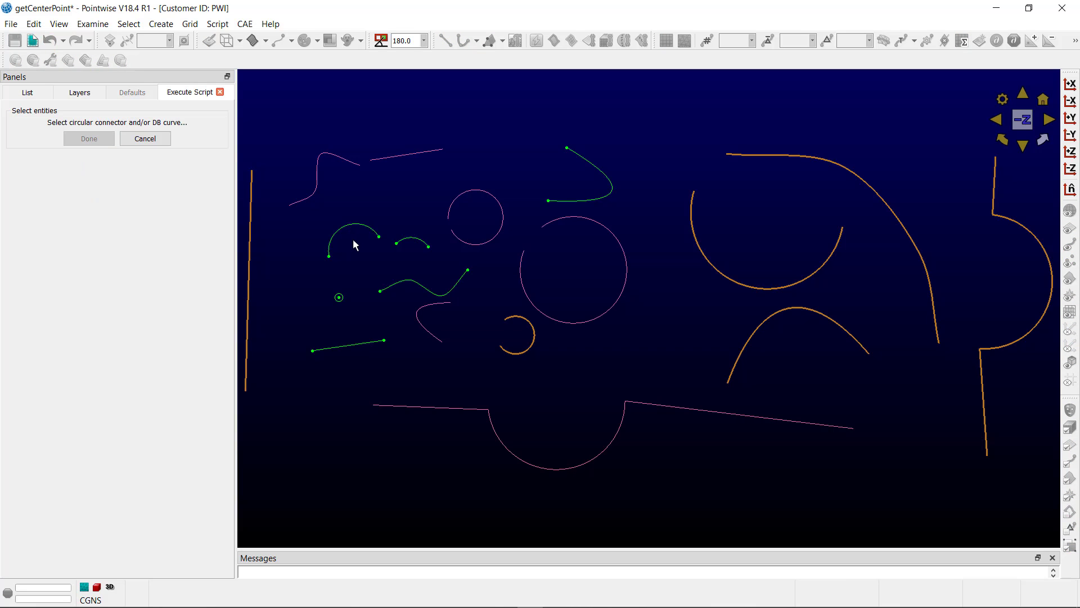
left_click(351, 234)
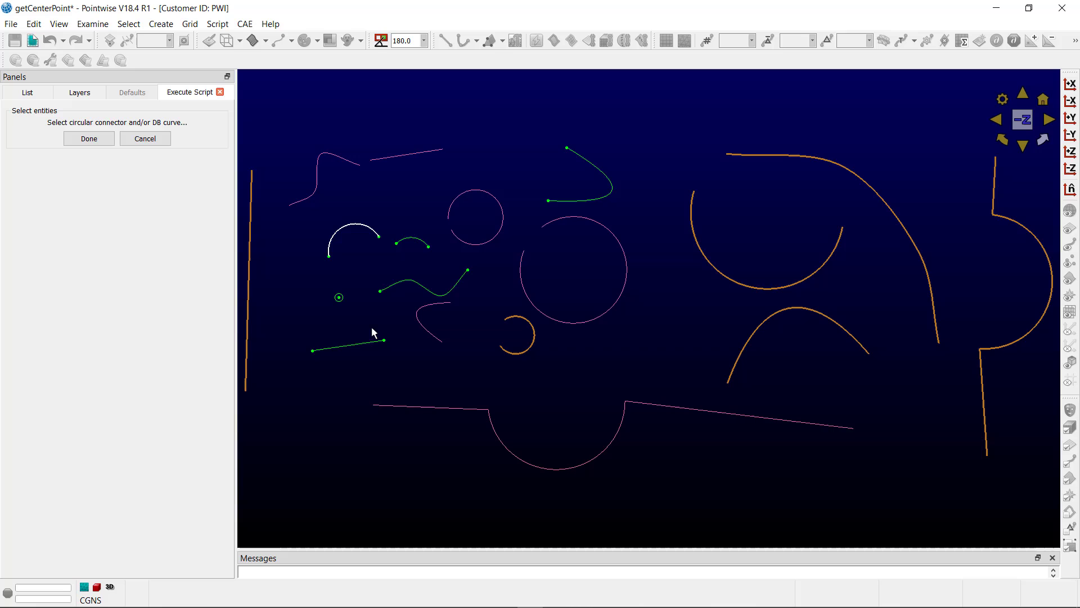
left_click(474, 217)
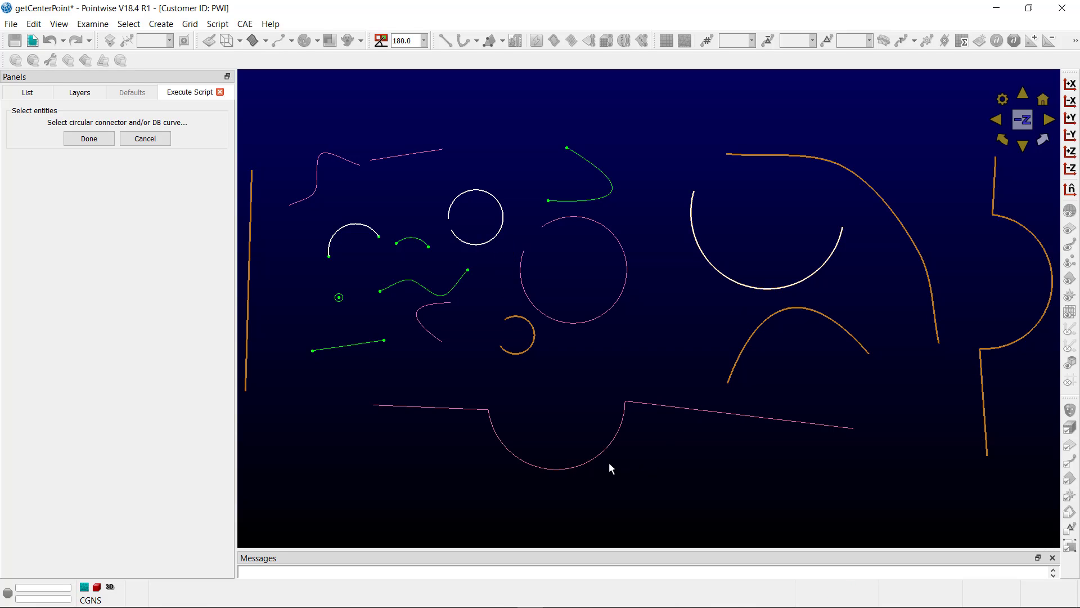
mouse_move(563, 413)
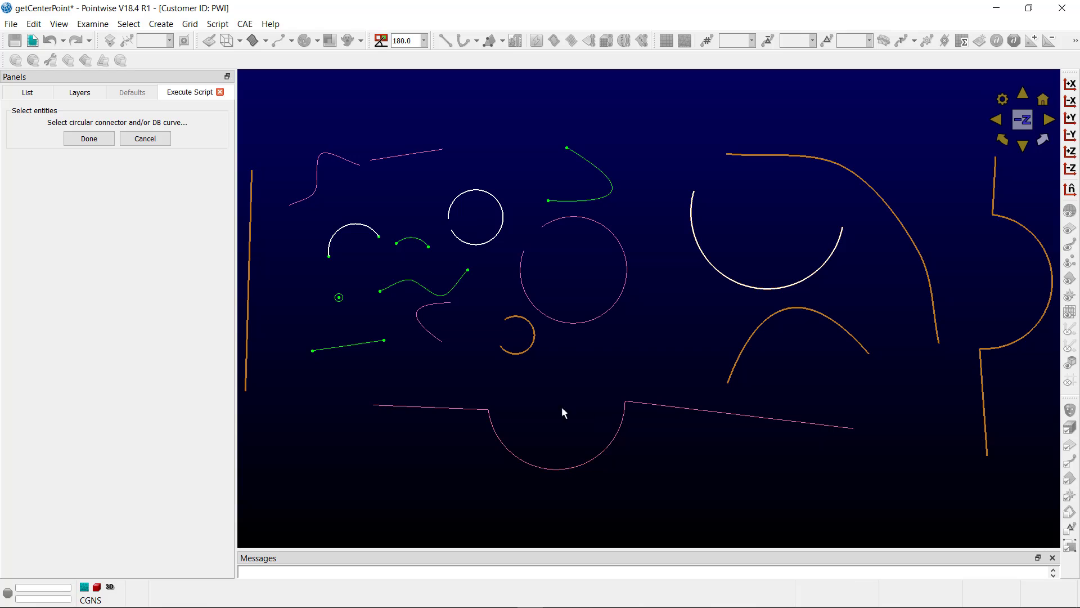
left_click(573, 472)
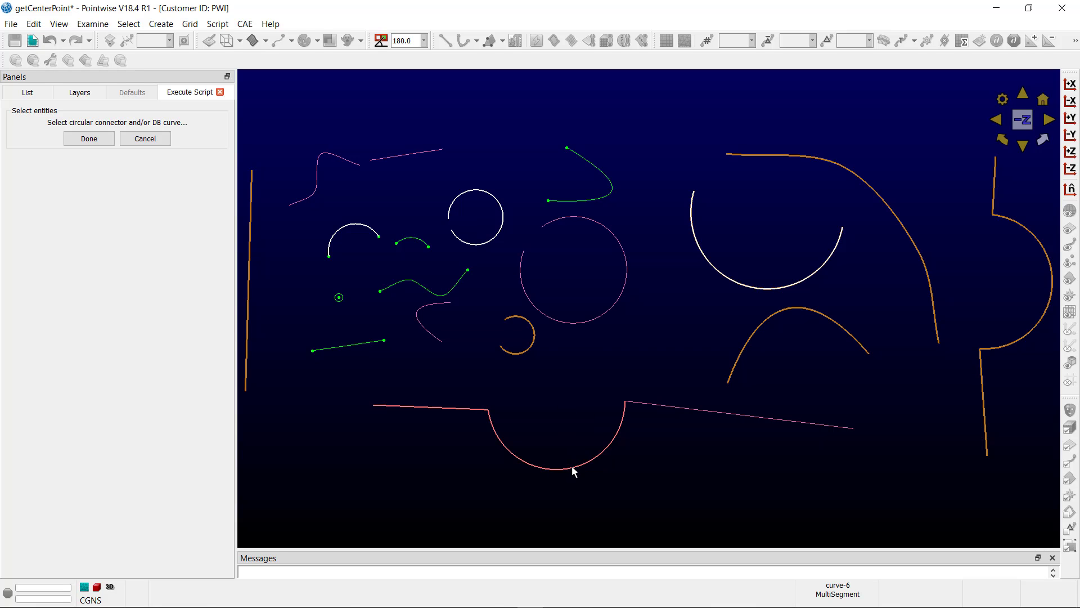
left_click(571, 471)
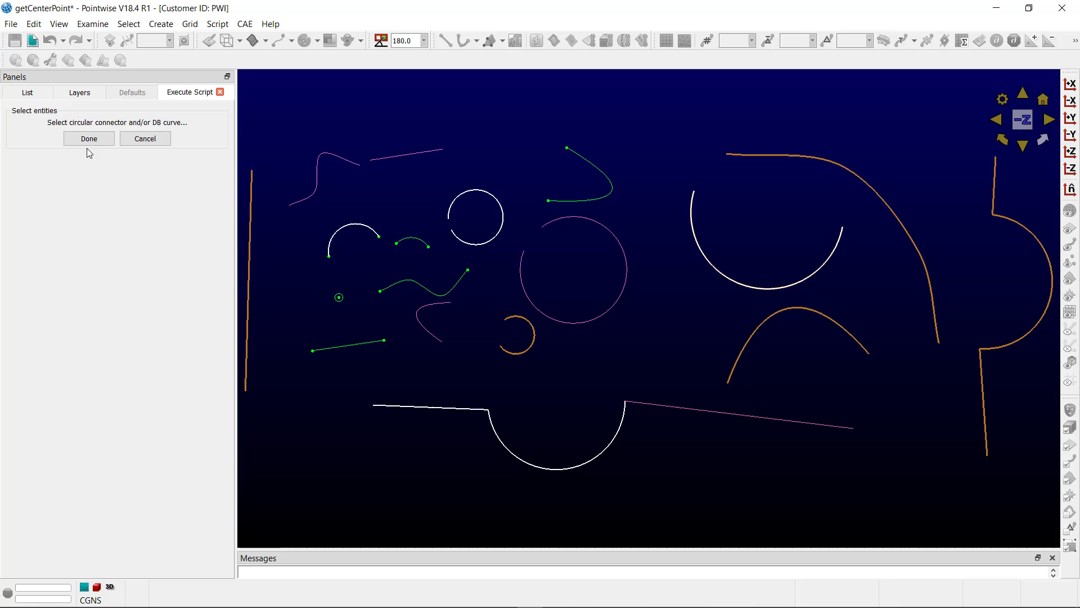
left_click(88, 139)
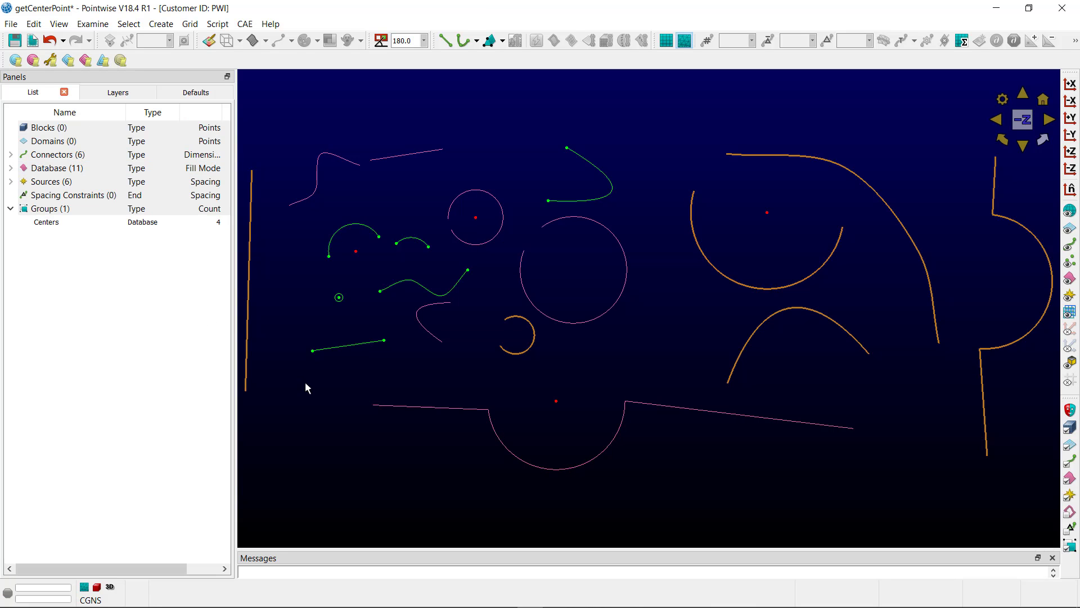
mouse_move(340, 459)
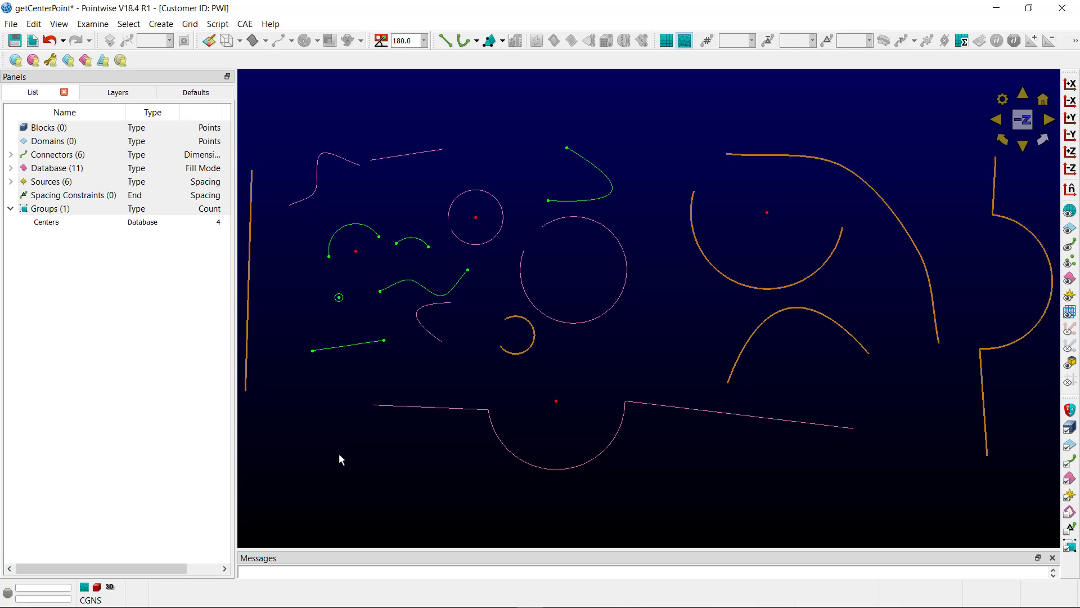
mouse_move(330, 446)
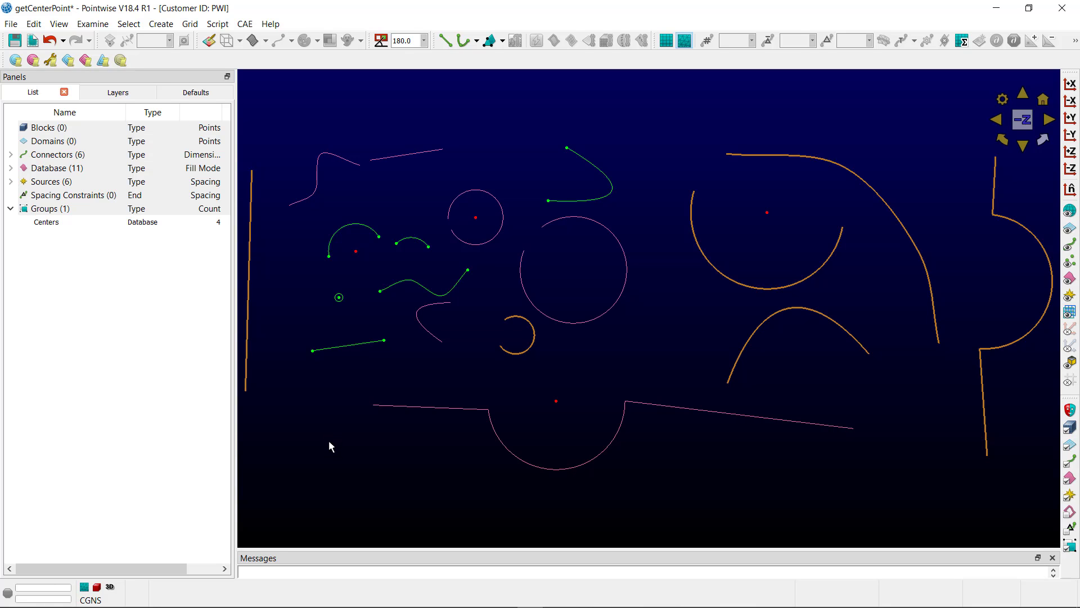
mouse_move(318, 432)
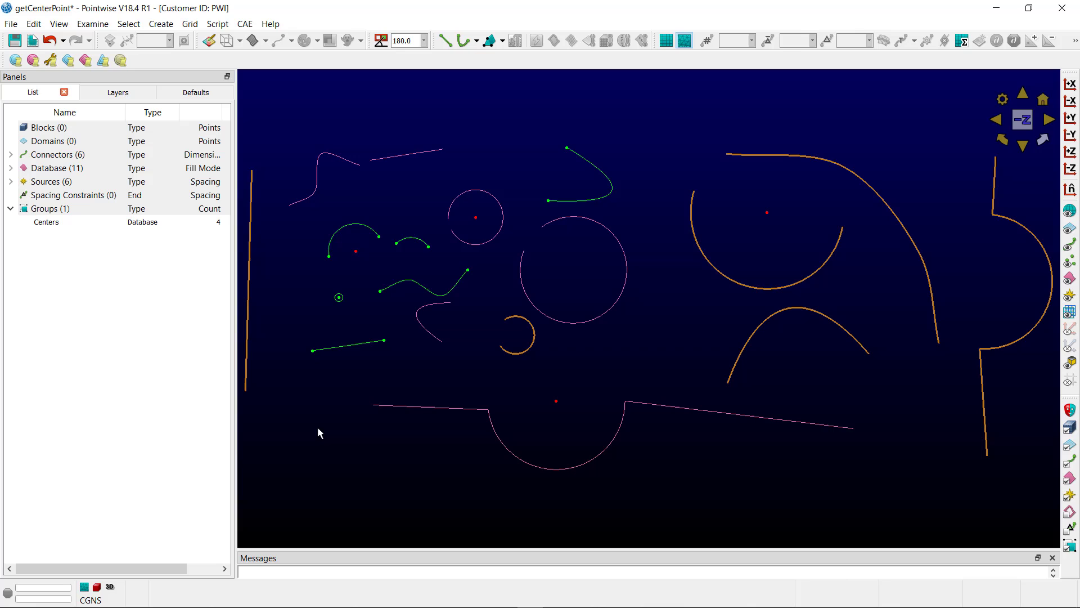
Select the Centers group in the List panel so its four center points highlight
left_click(46, 222)
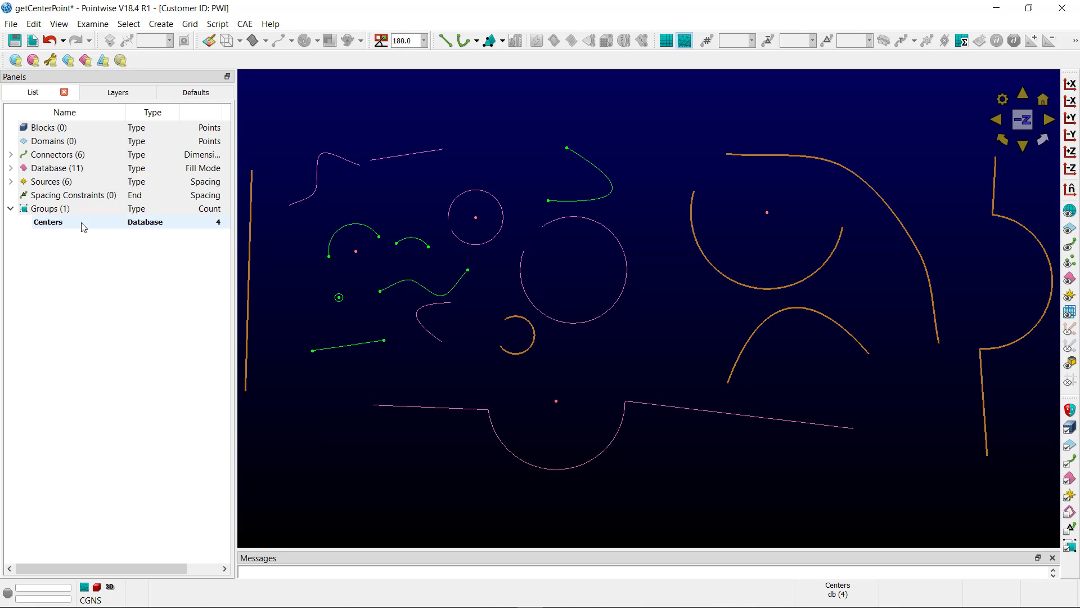
left_click(47, 222)
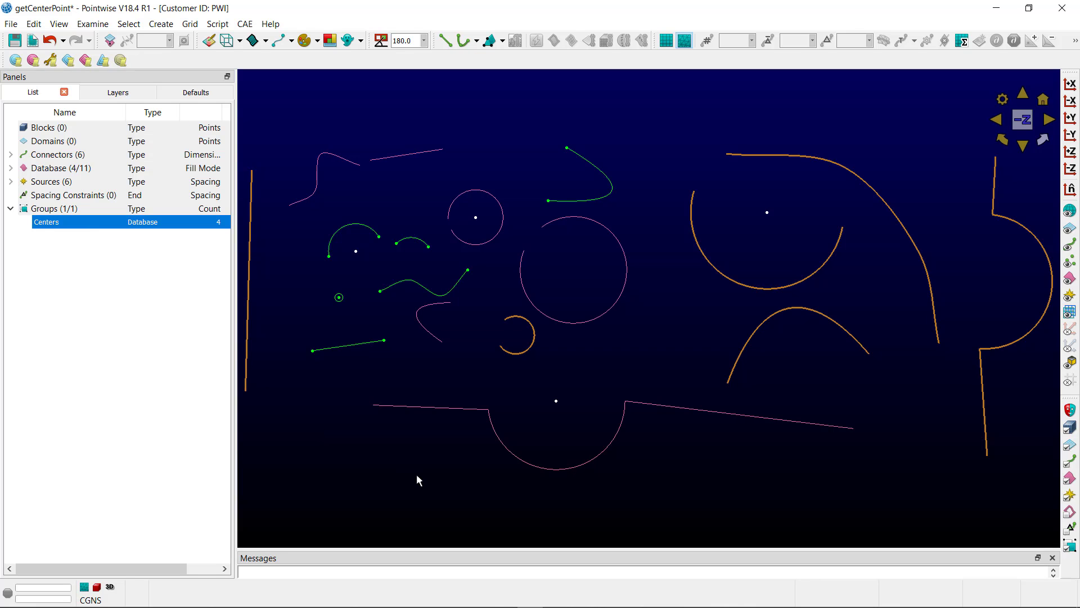
mouse_move(447, 497)
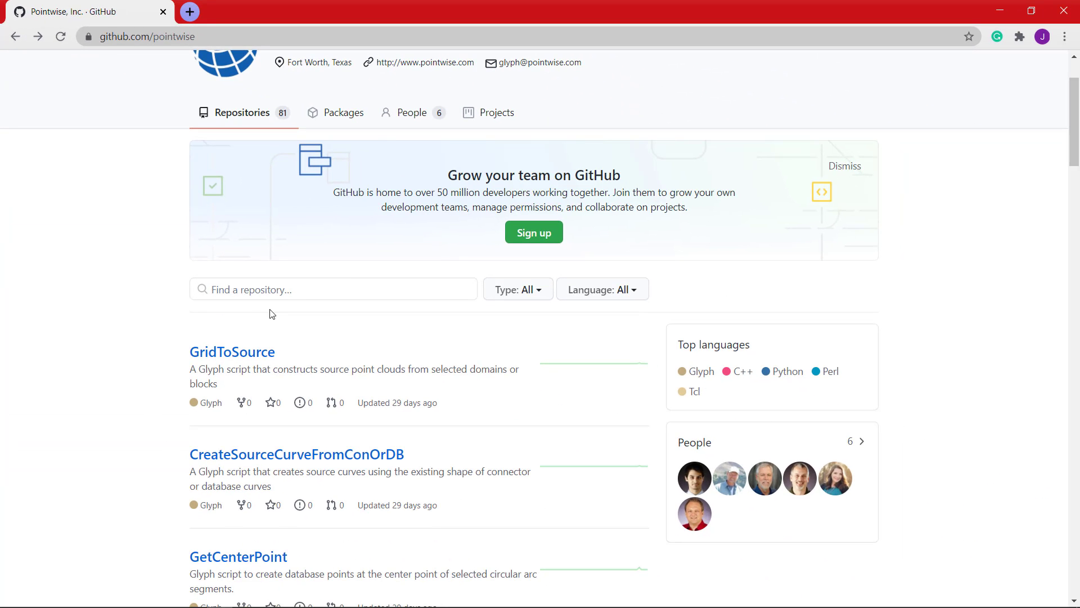
Filter the Pointwise organization's repositories for 'getcenter' and open the GetCenterPoint repository
left_click(333, 289)
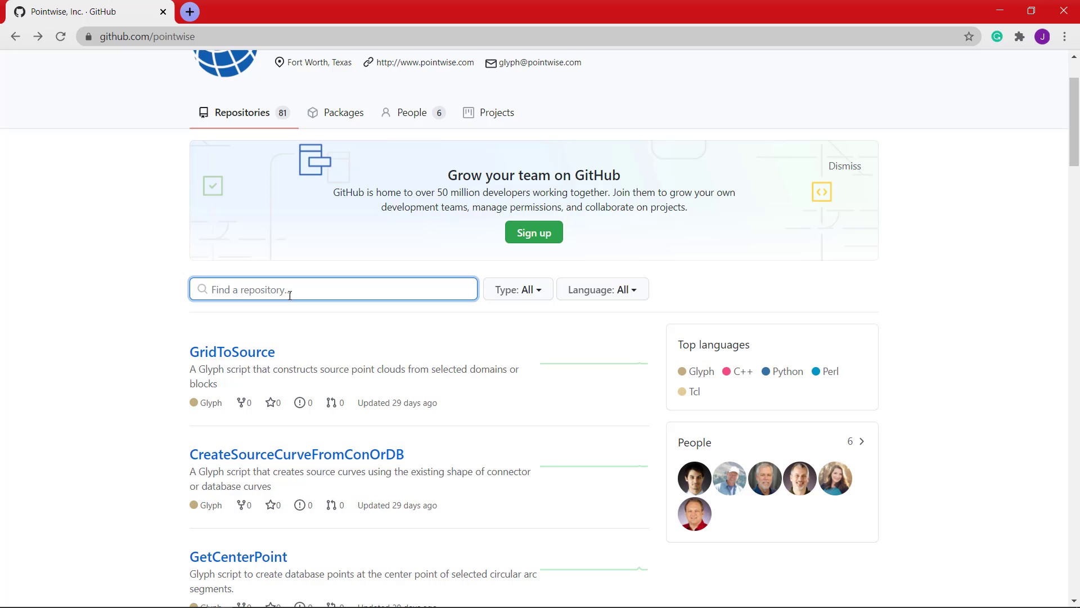
type("getcen")
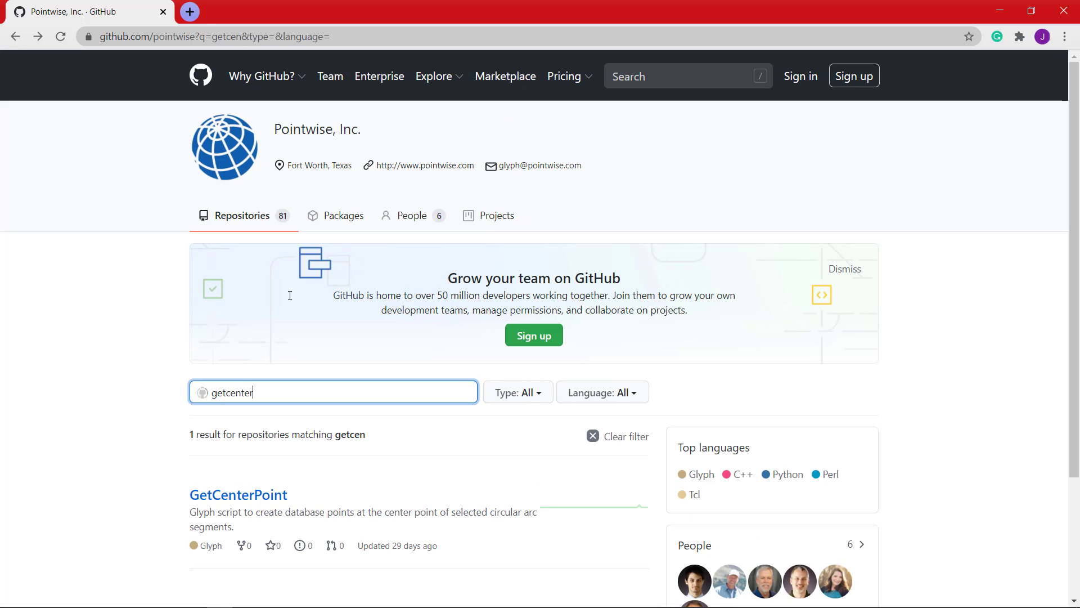
type("ter")
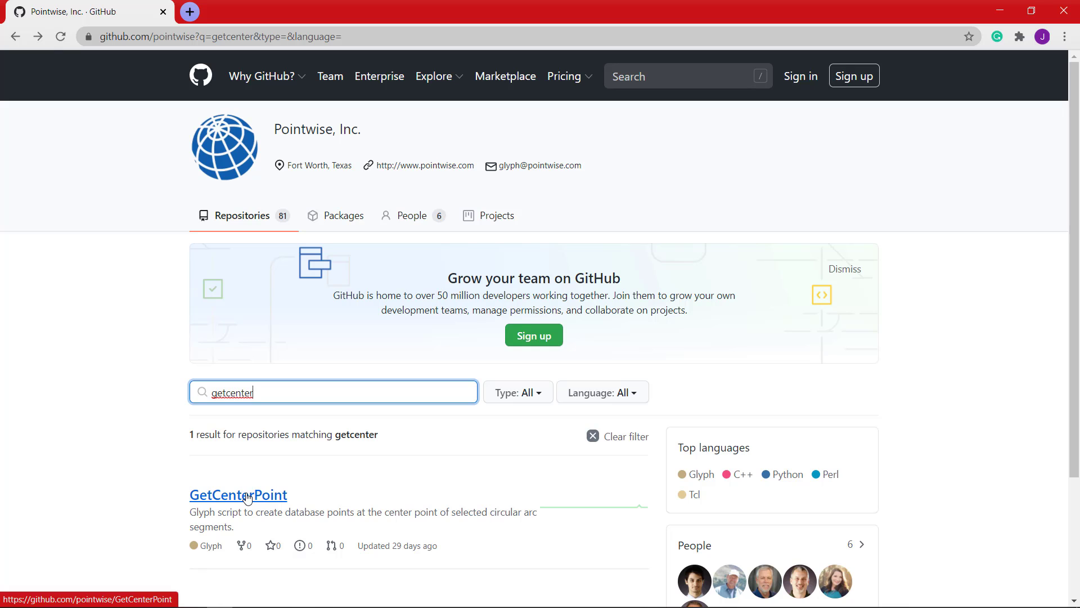
left_click(237, 495)
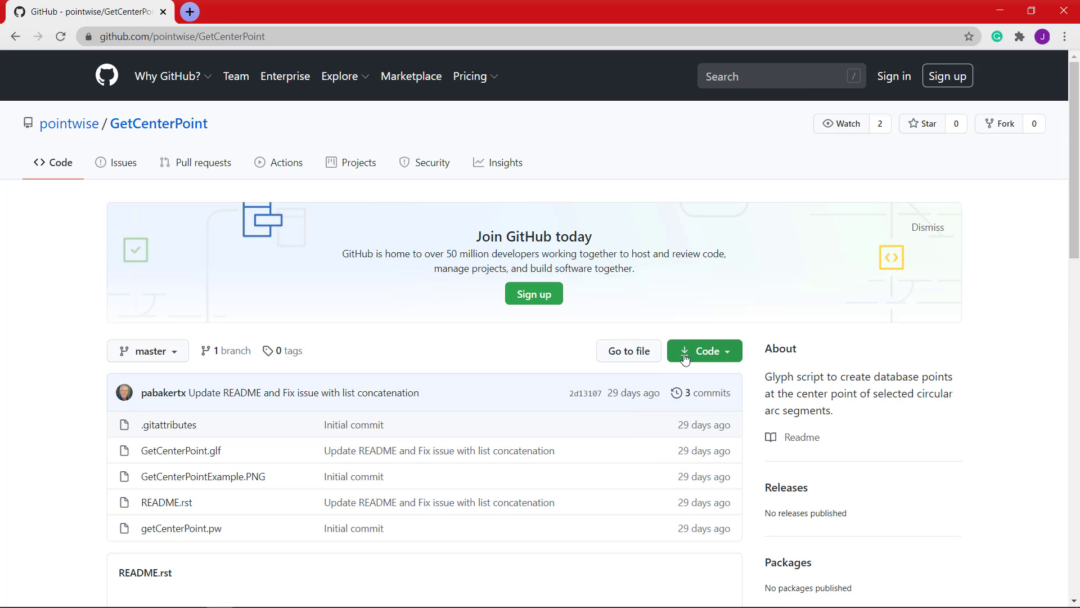
mouse_move(350, 359)
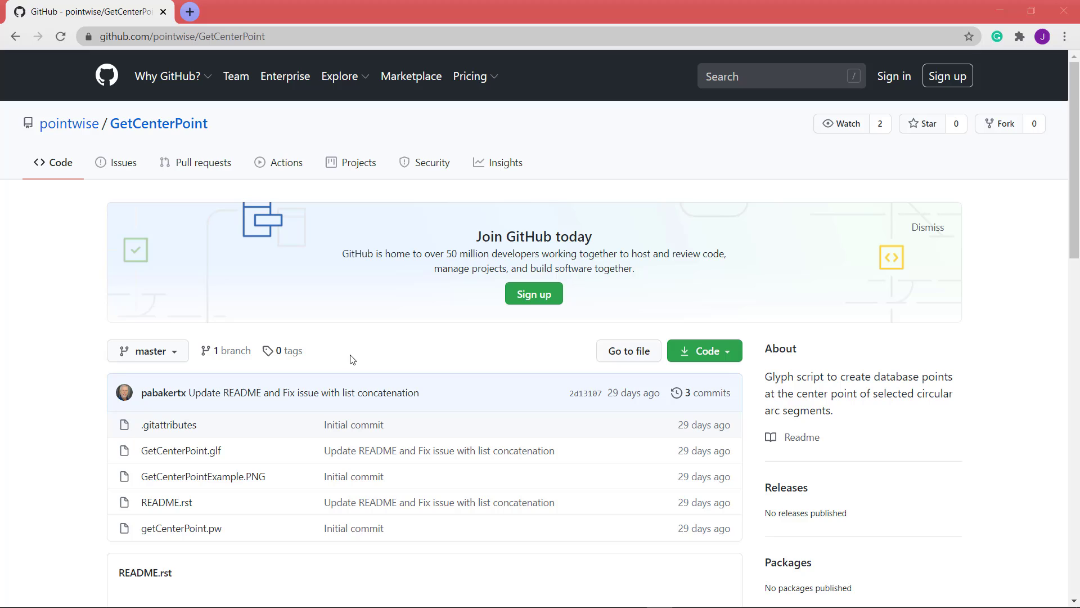